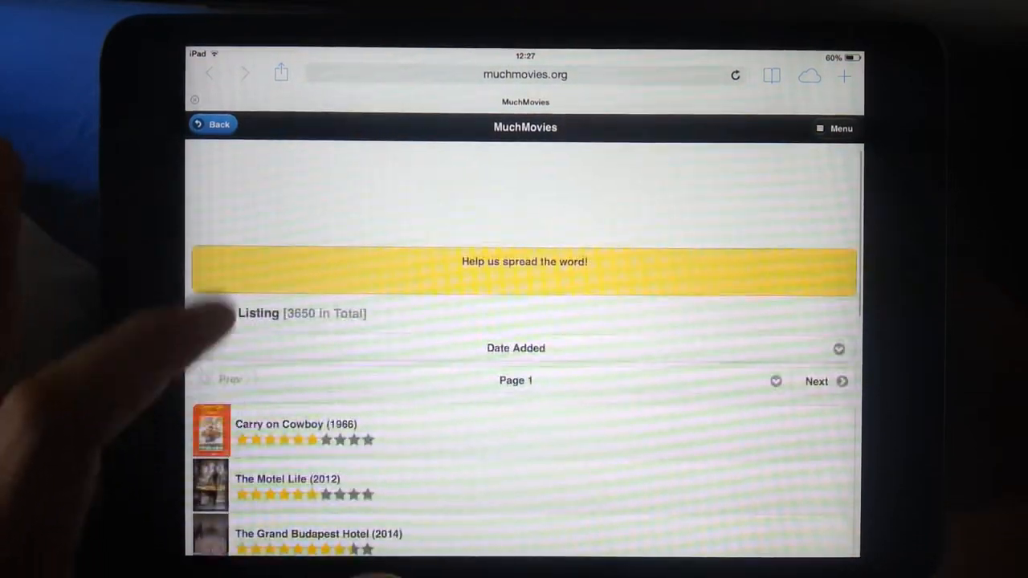
Scroll the movie listing and open the MuchMovies header menu to reach Search.
scroll(down, 3)
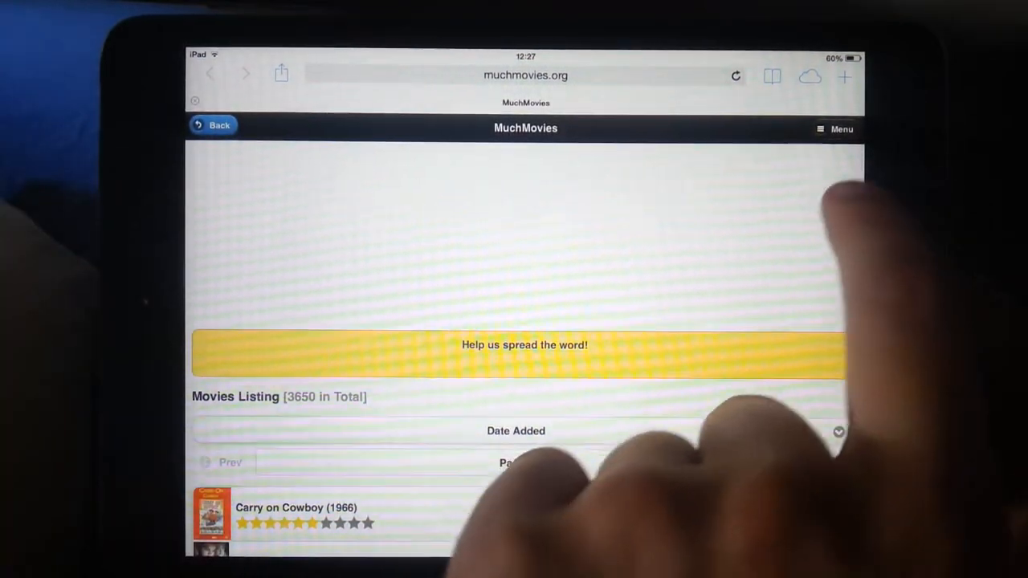
click(836, 128)
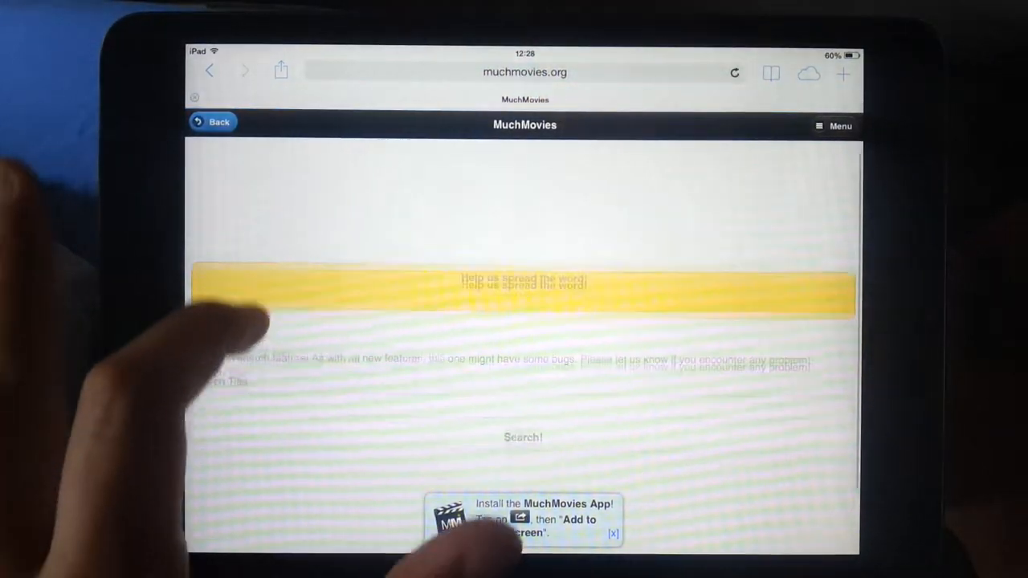
Search MuchMovies titles for 'Frozen'.
click(524, 202)
text(F)
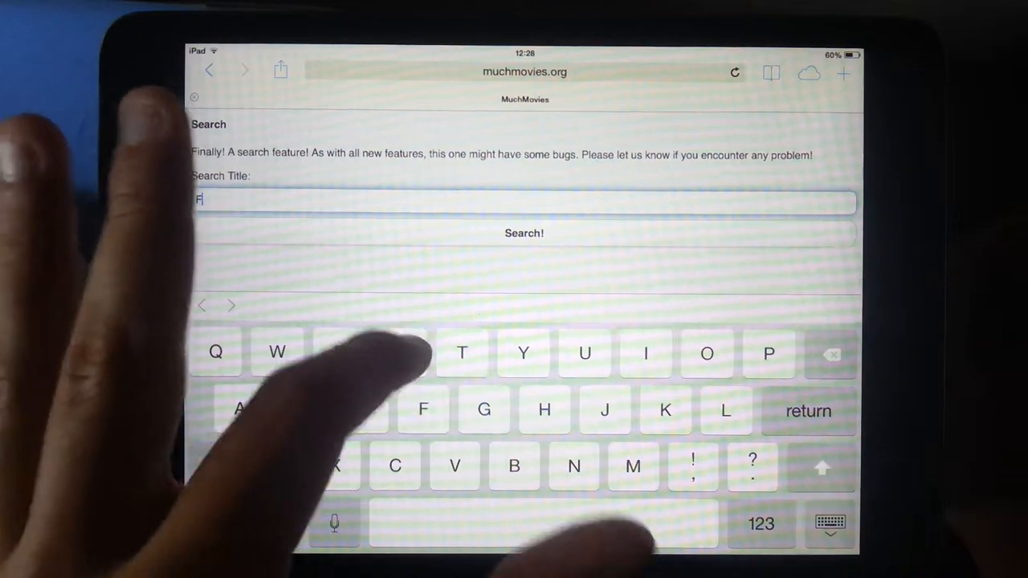
text(roz)
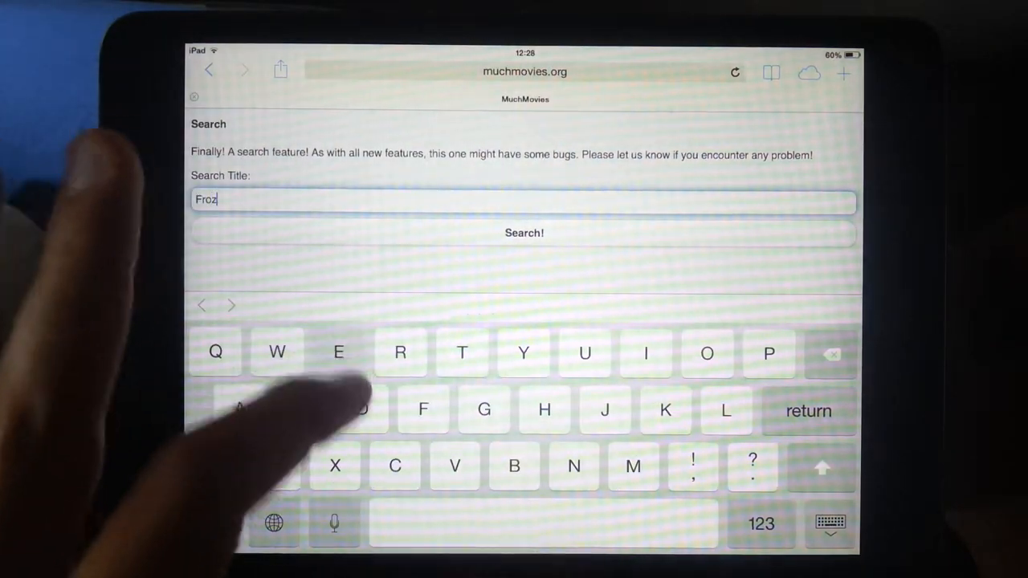
text(en)
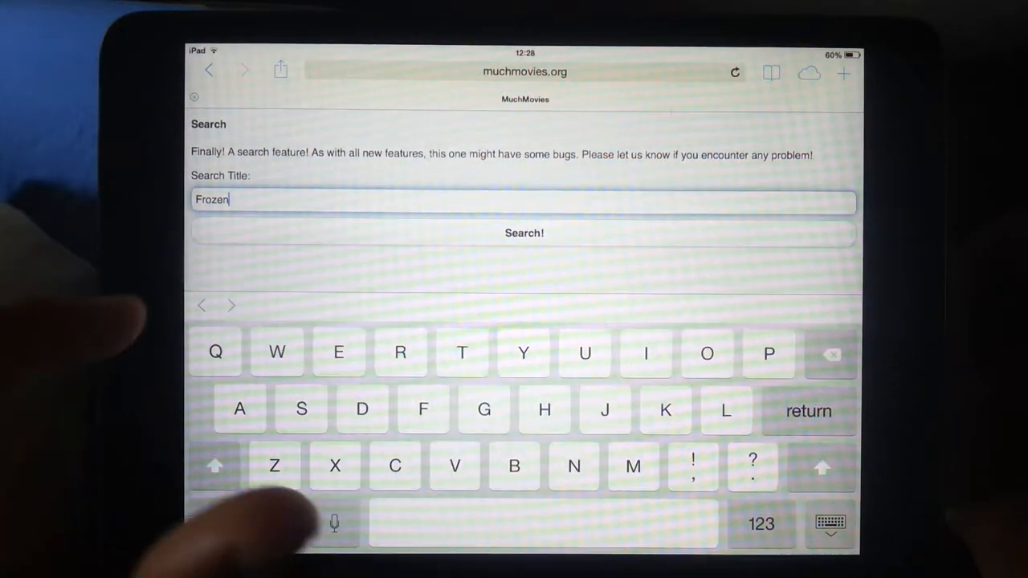
click(523, 232)
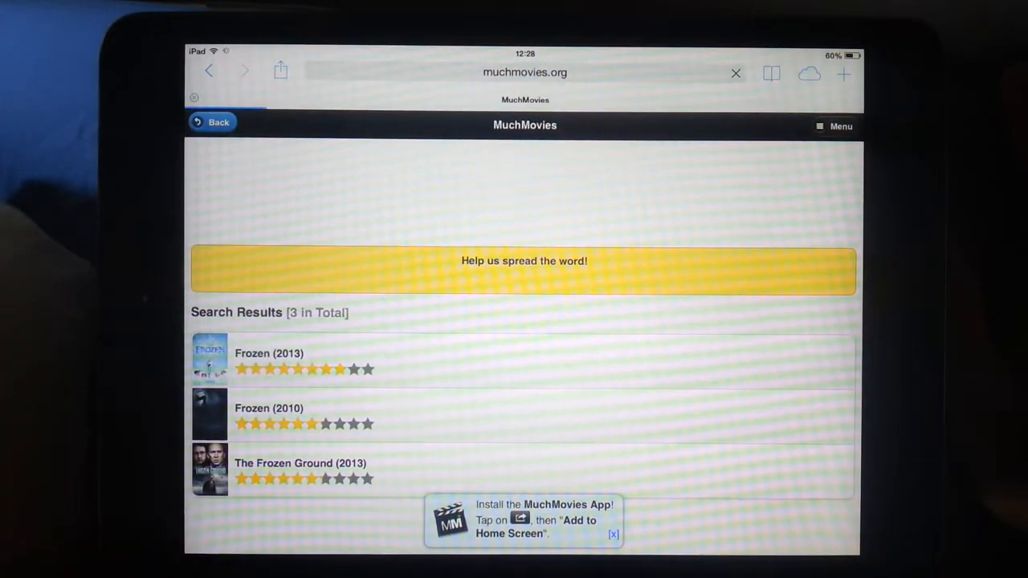
Open Frozen (2013) from the results and scroll down to its Play! button.
click(270, 353)
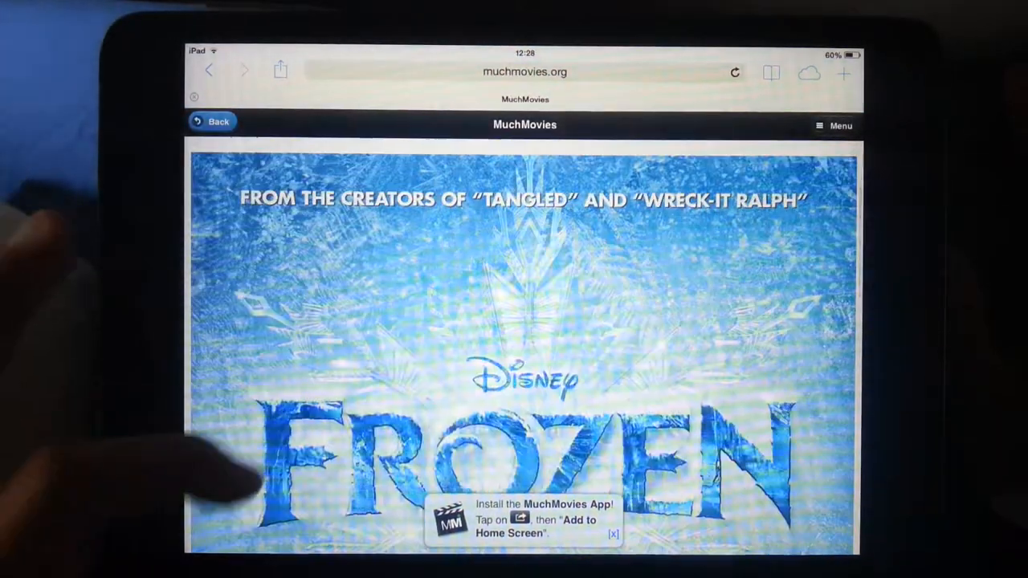
scroll(down, 3)
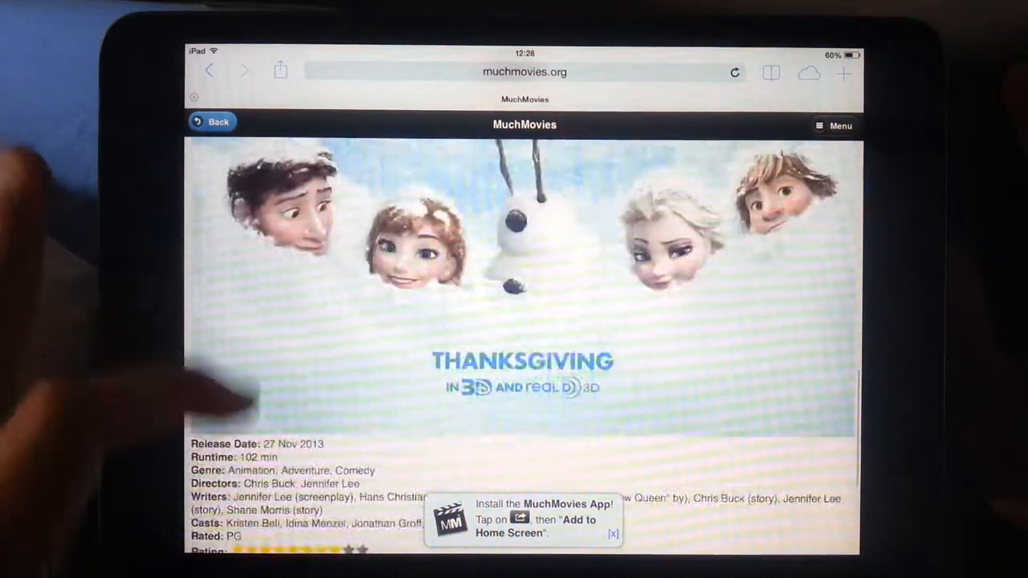
scroll(down, 3)
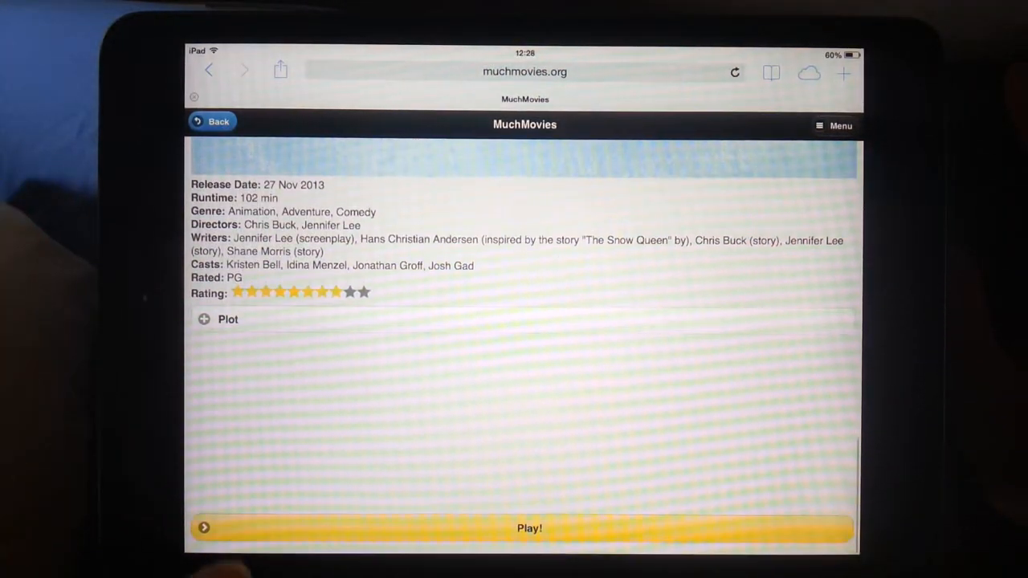
Start Frozen (2013) in the video player, then pause, resume and pause again.
click(529, 529)
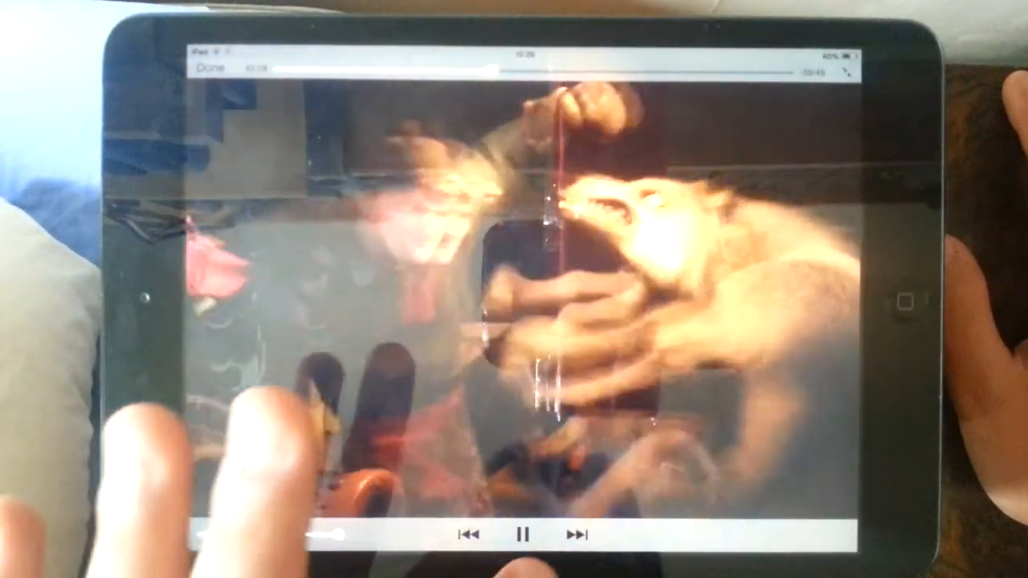
click(523, 535)
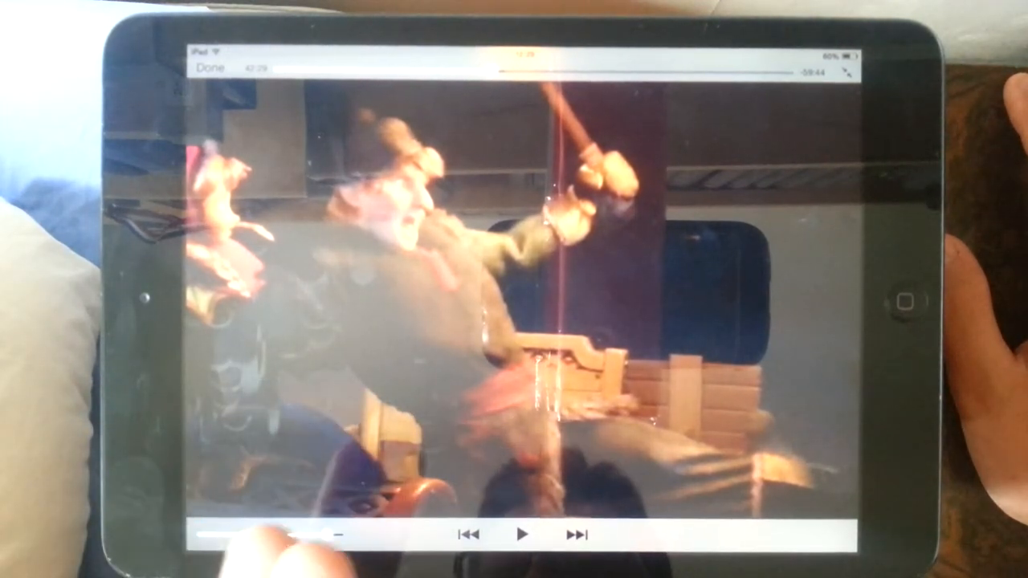
click(522, 535)
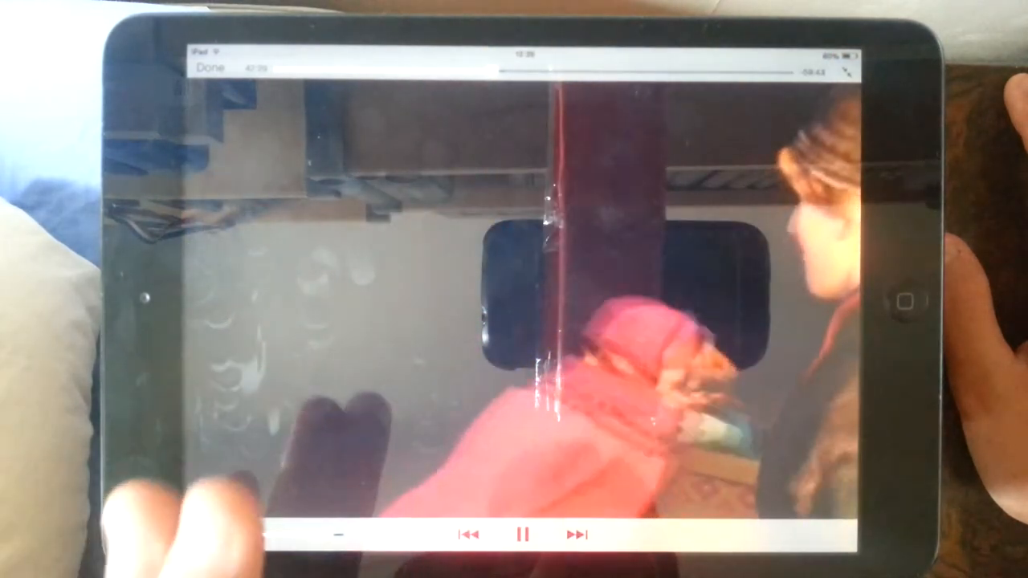
click(522, 533)
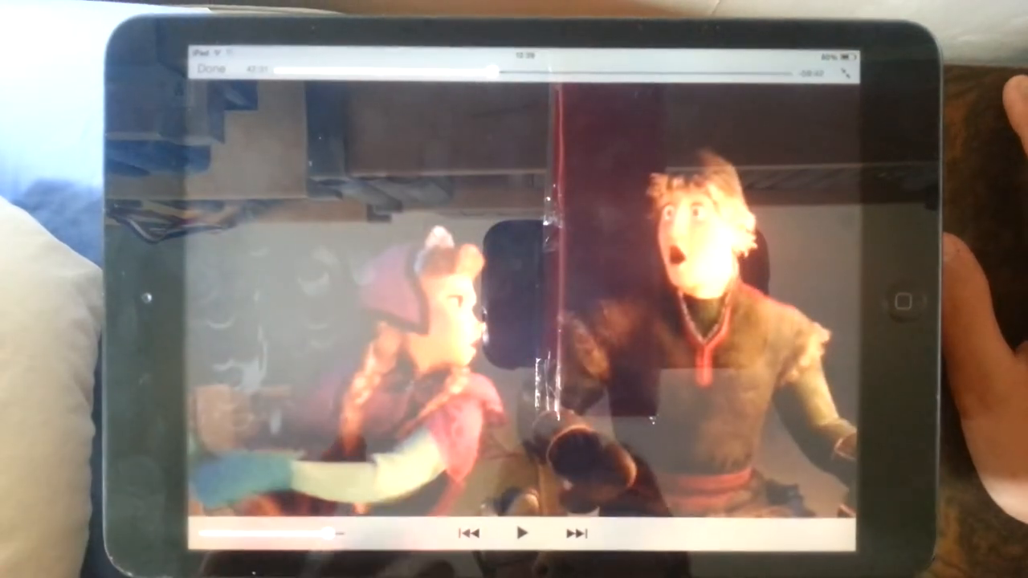